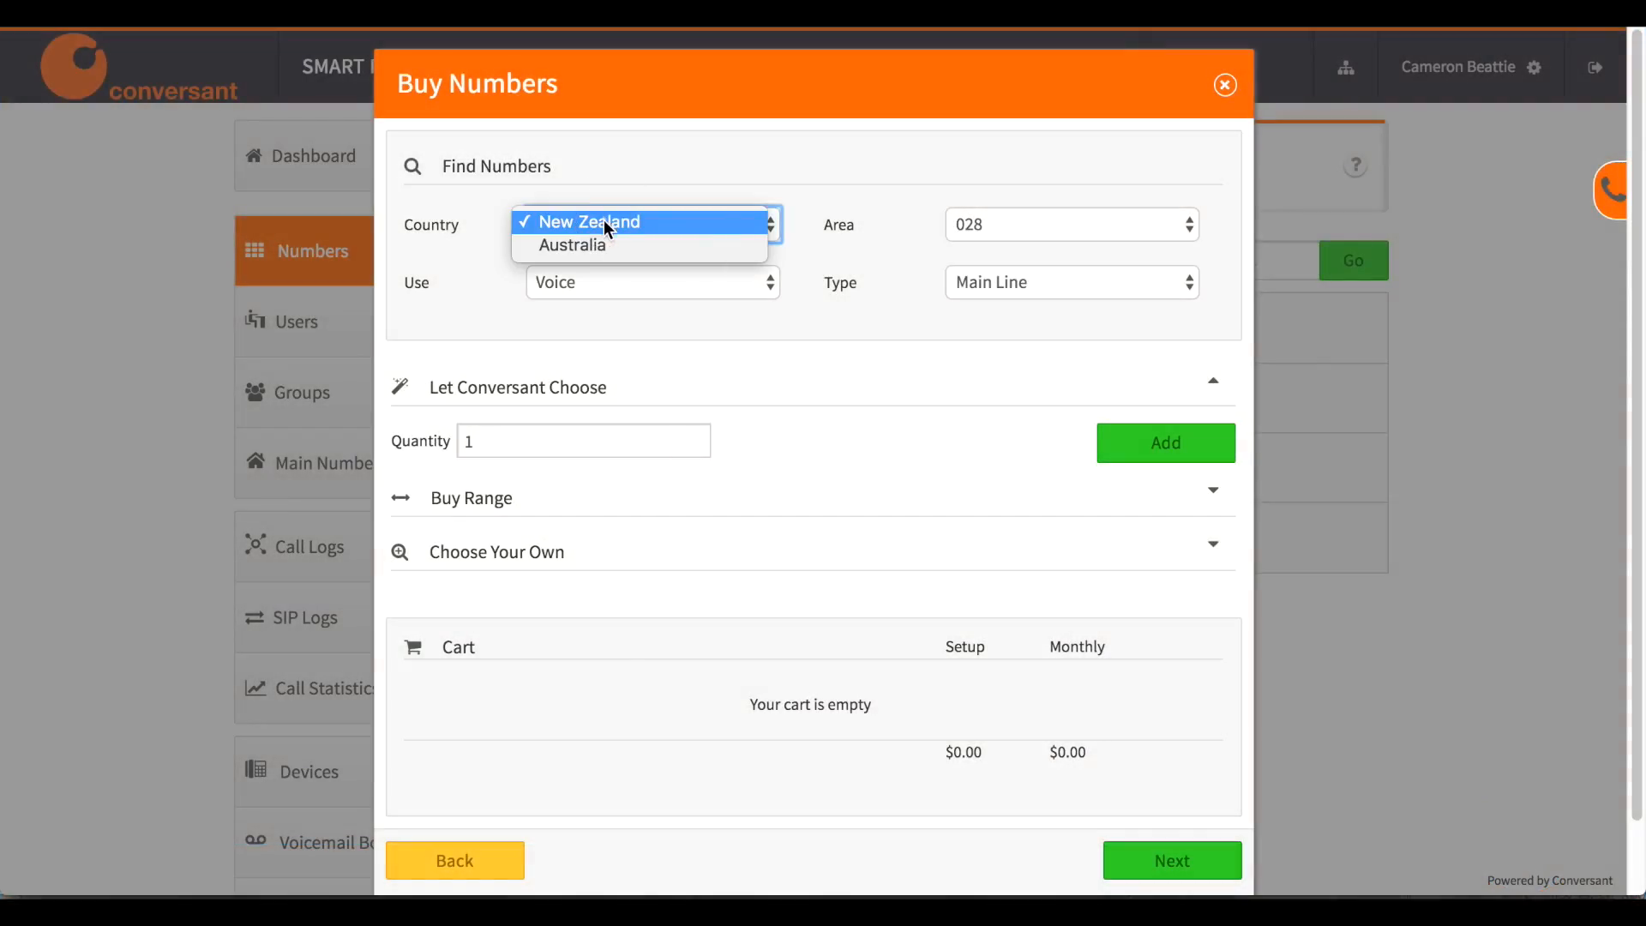
Keep New Zealand as country and choose Auckland as the area for the number search.
left_click(639, 222)
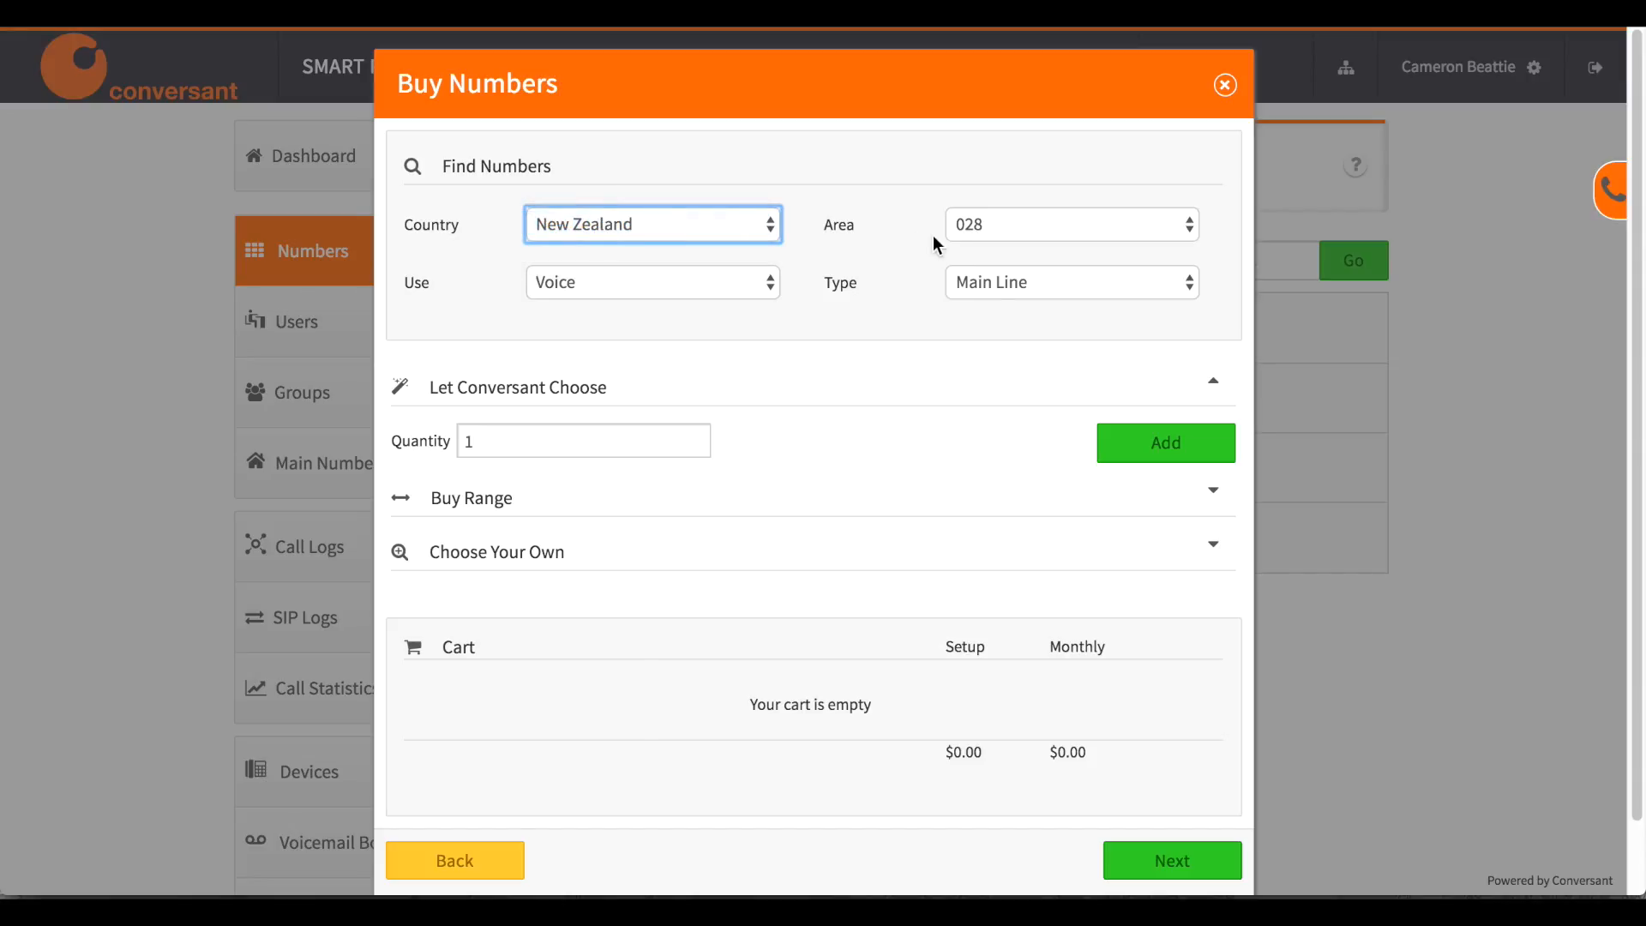
left_click(1068, 222)
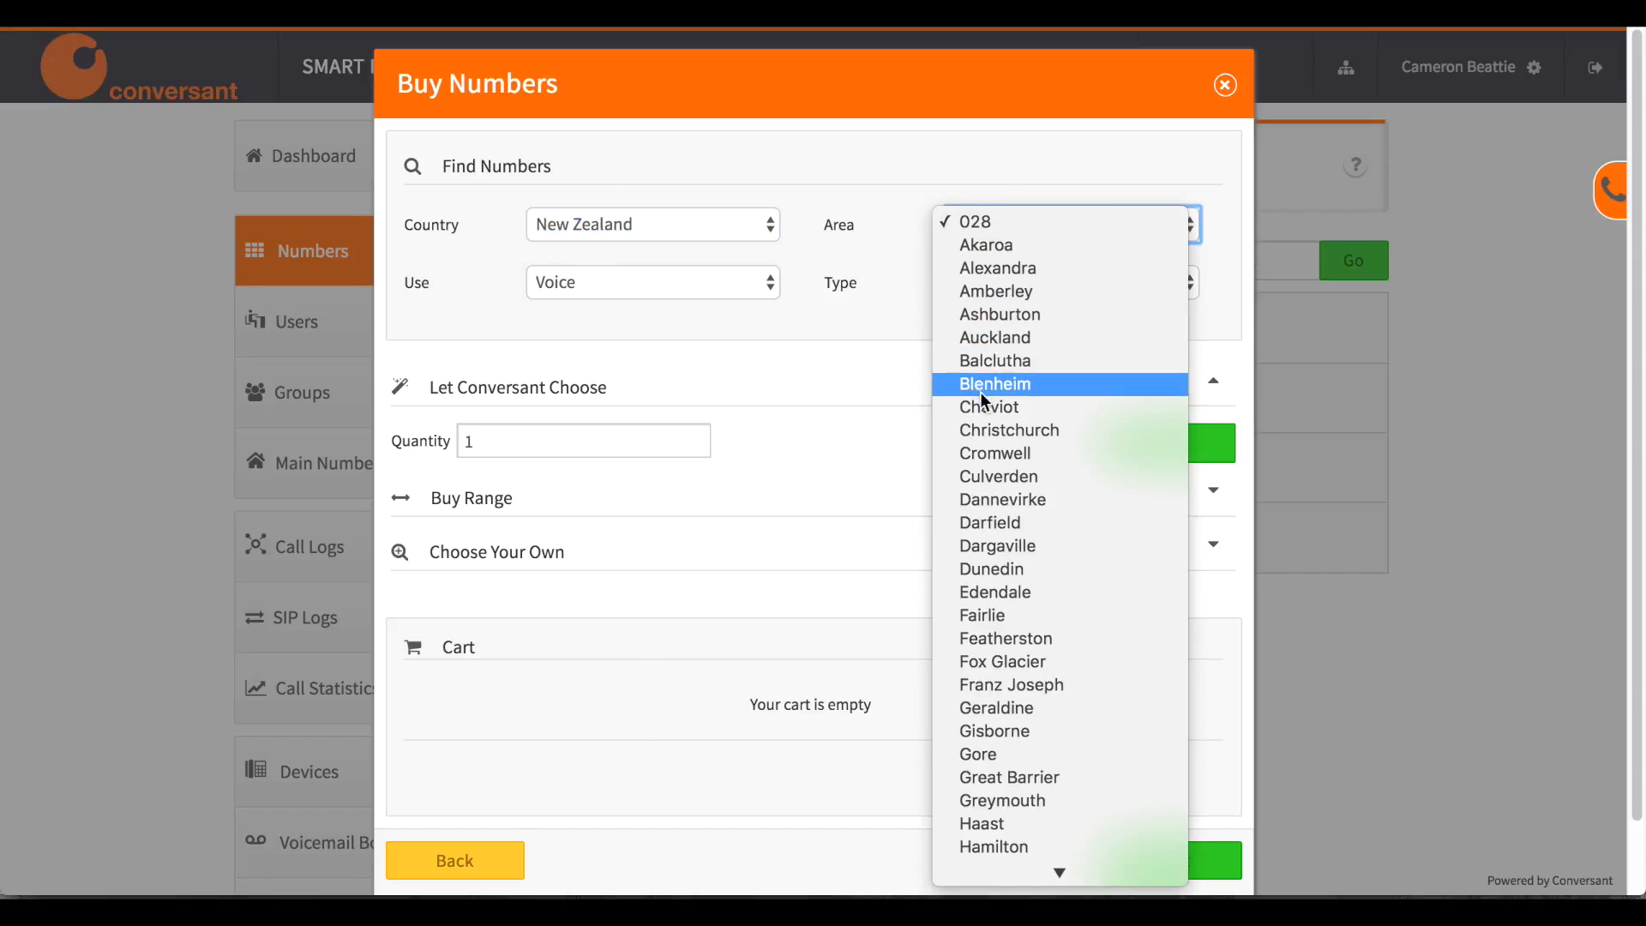
mouse_move(987, 408)
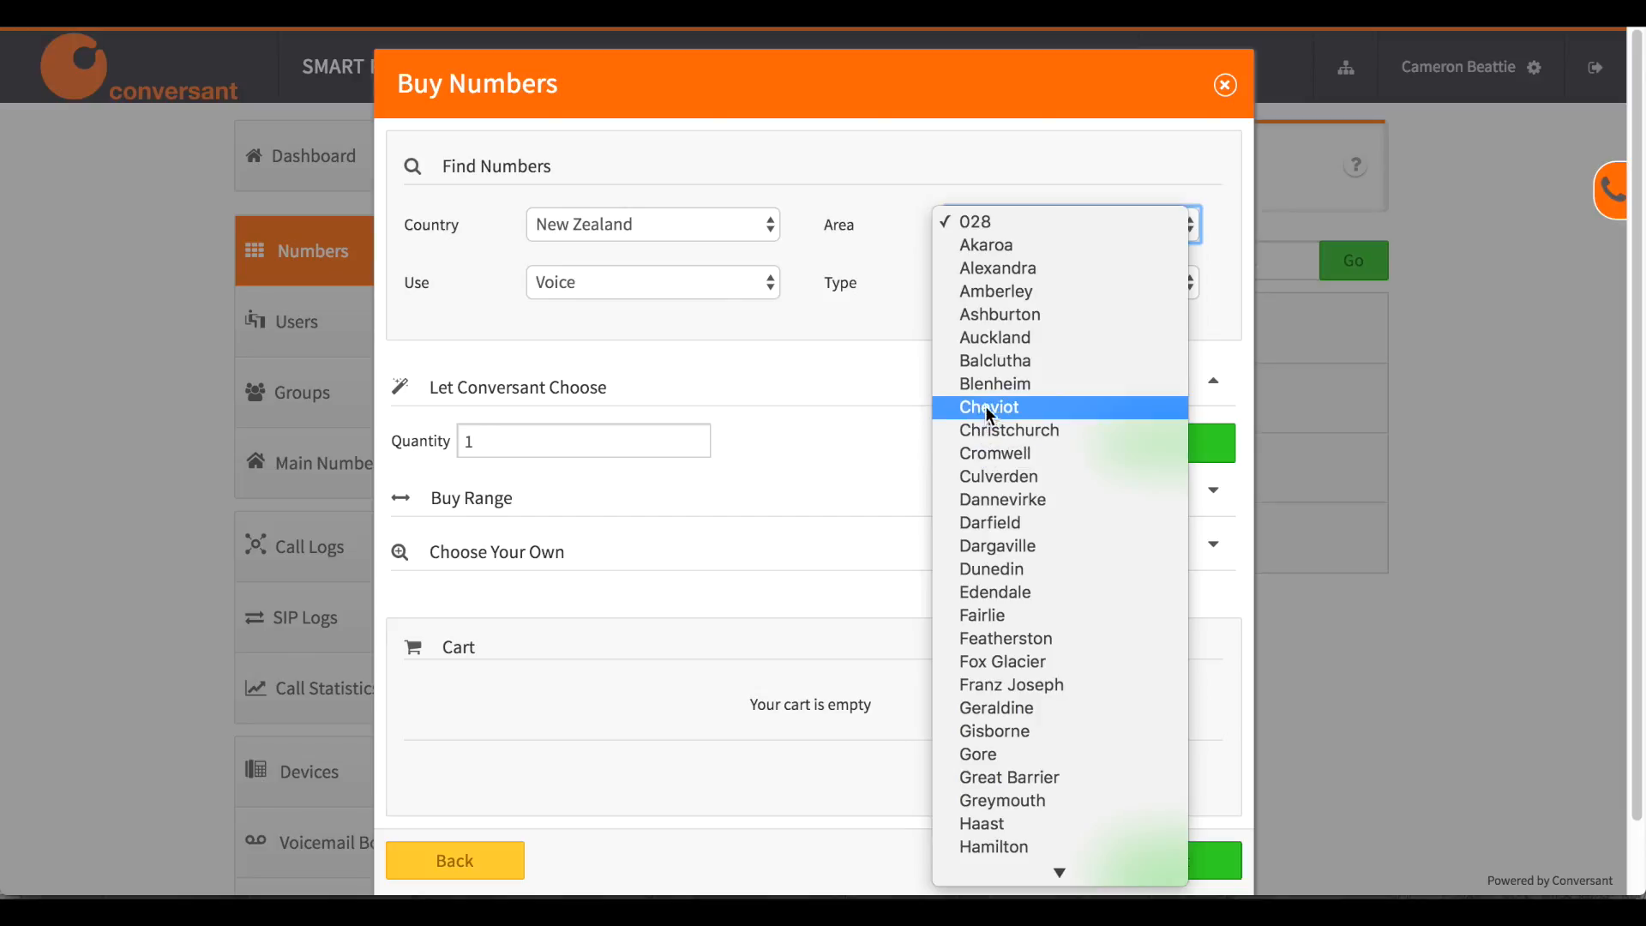
left_click(993, 338)
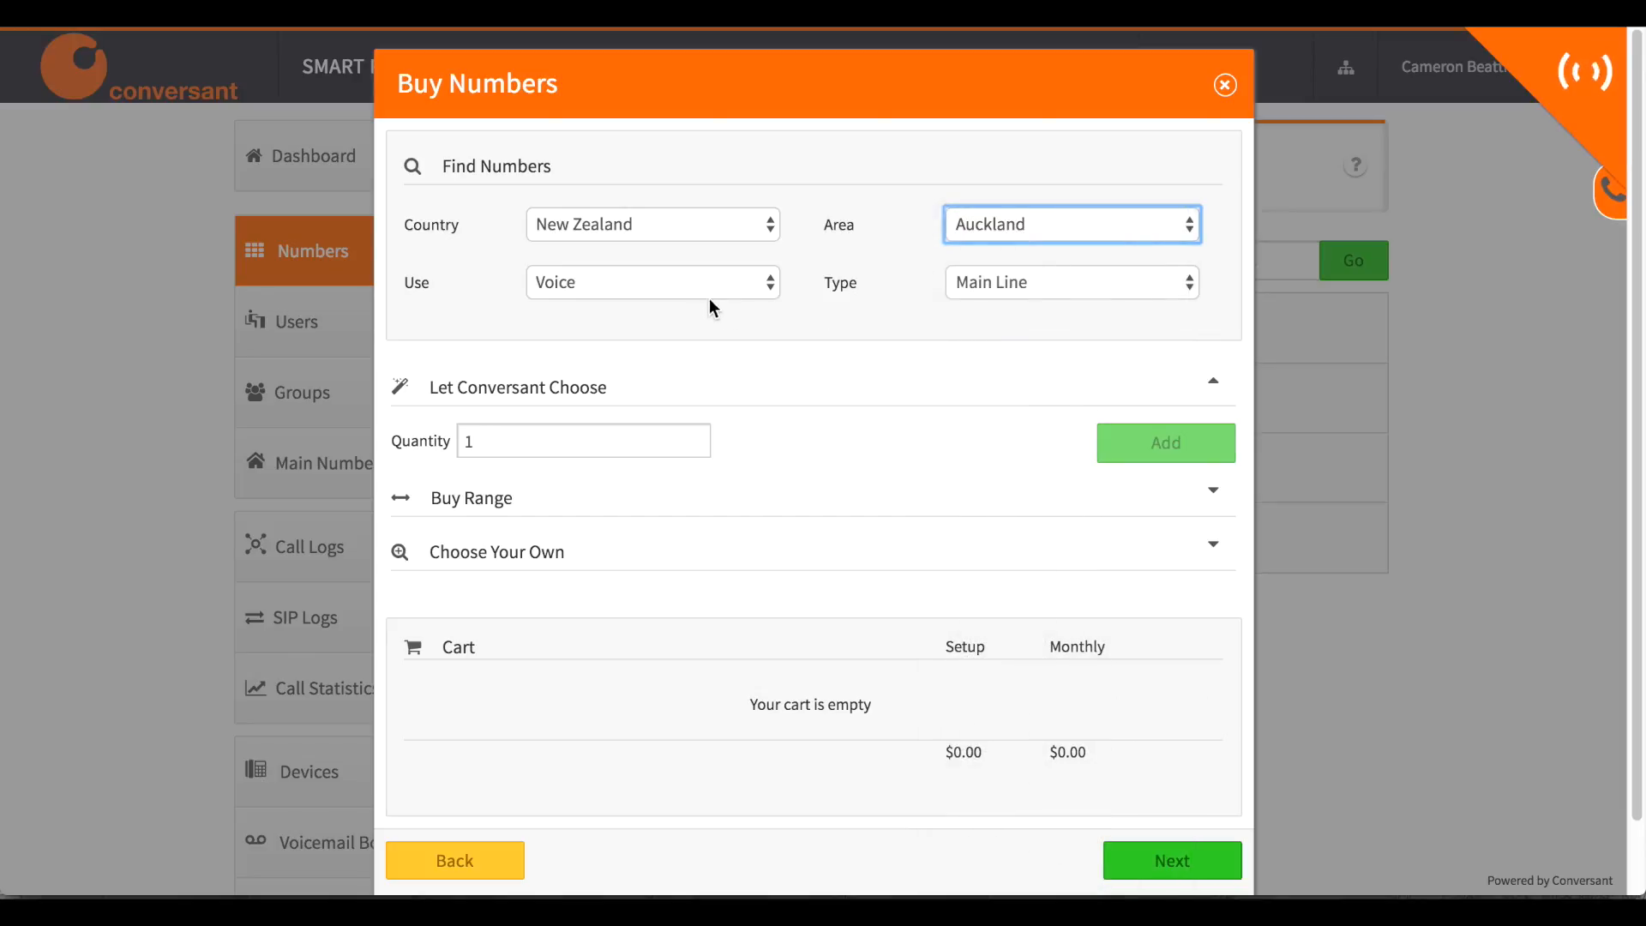
left_click(651, 282)
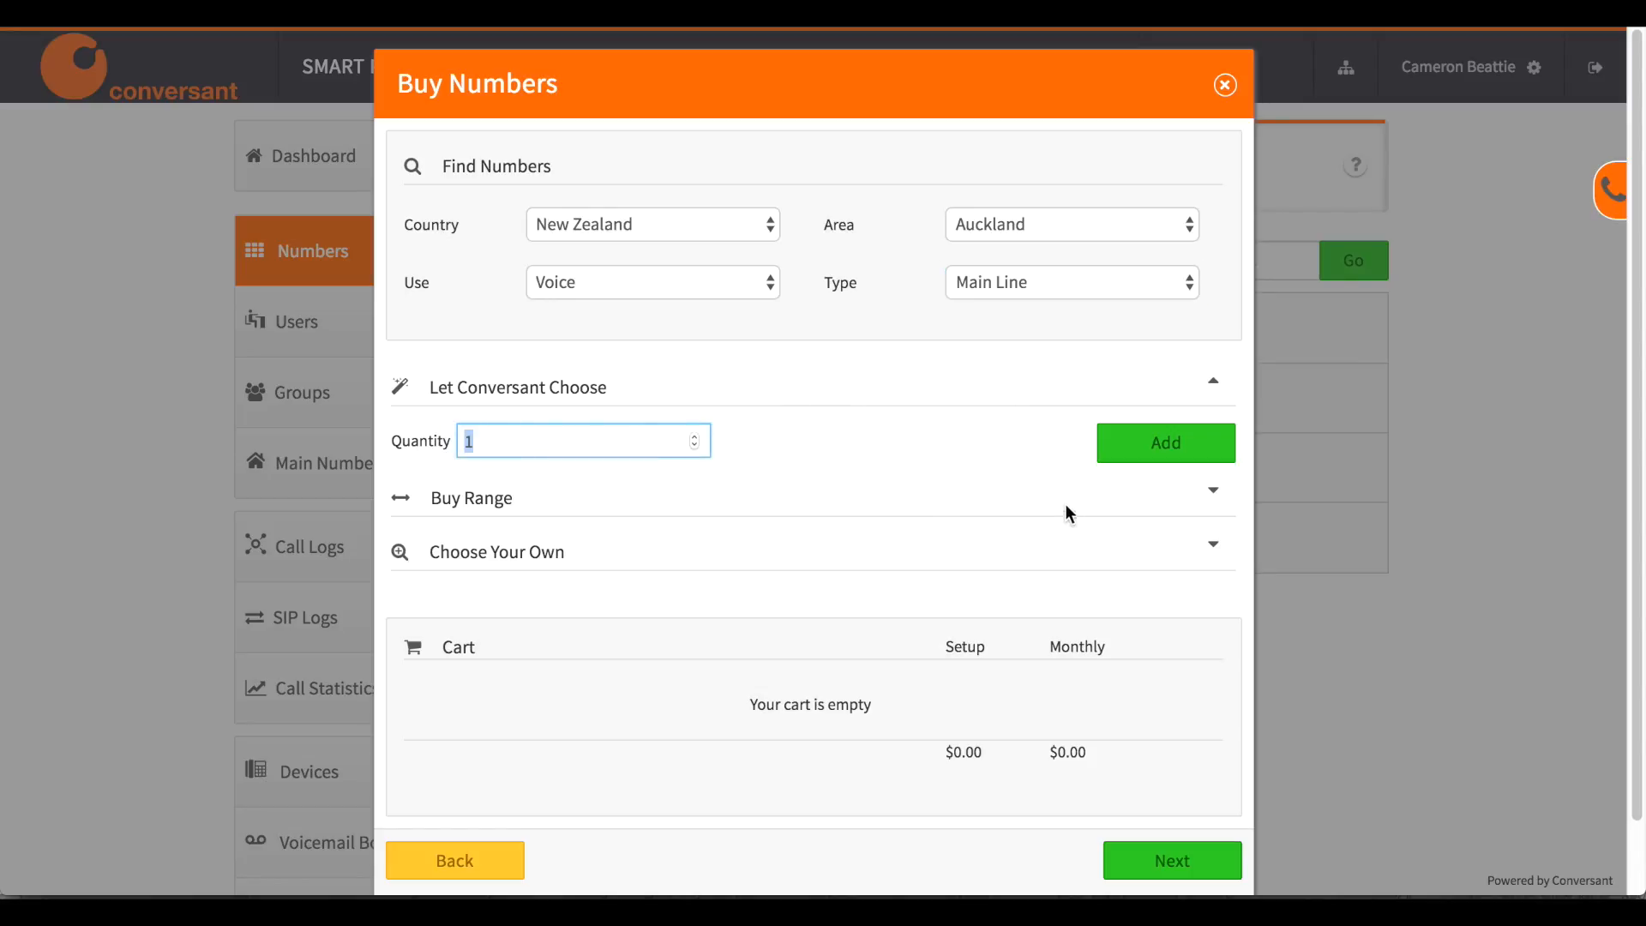
mouse_move(1200, 502)
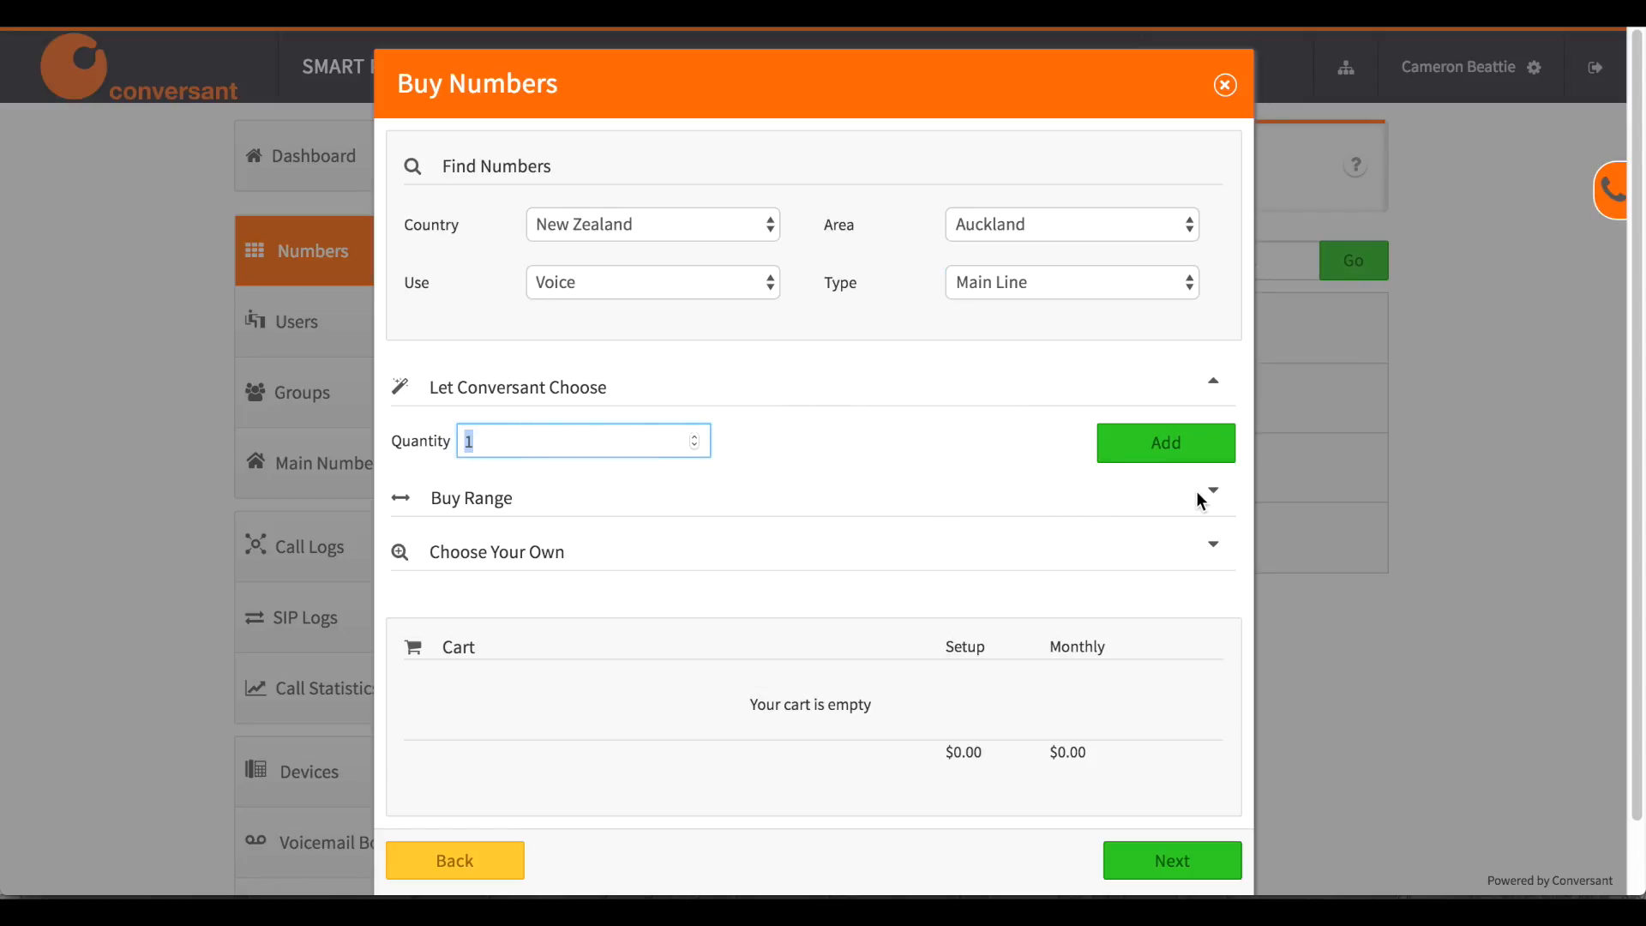
Add a range of 2 numbers starting at 092814864 to the cart via Buy Range.
left_click(471, 497)
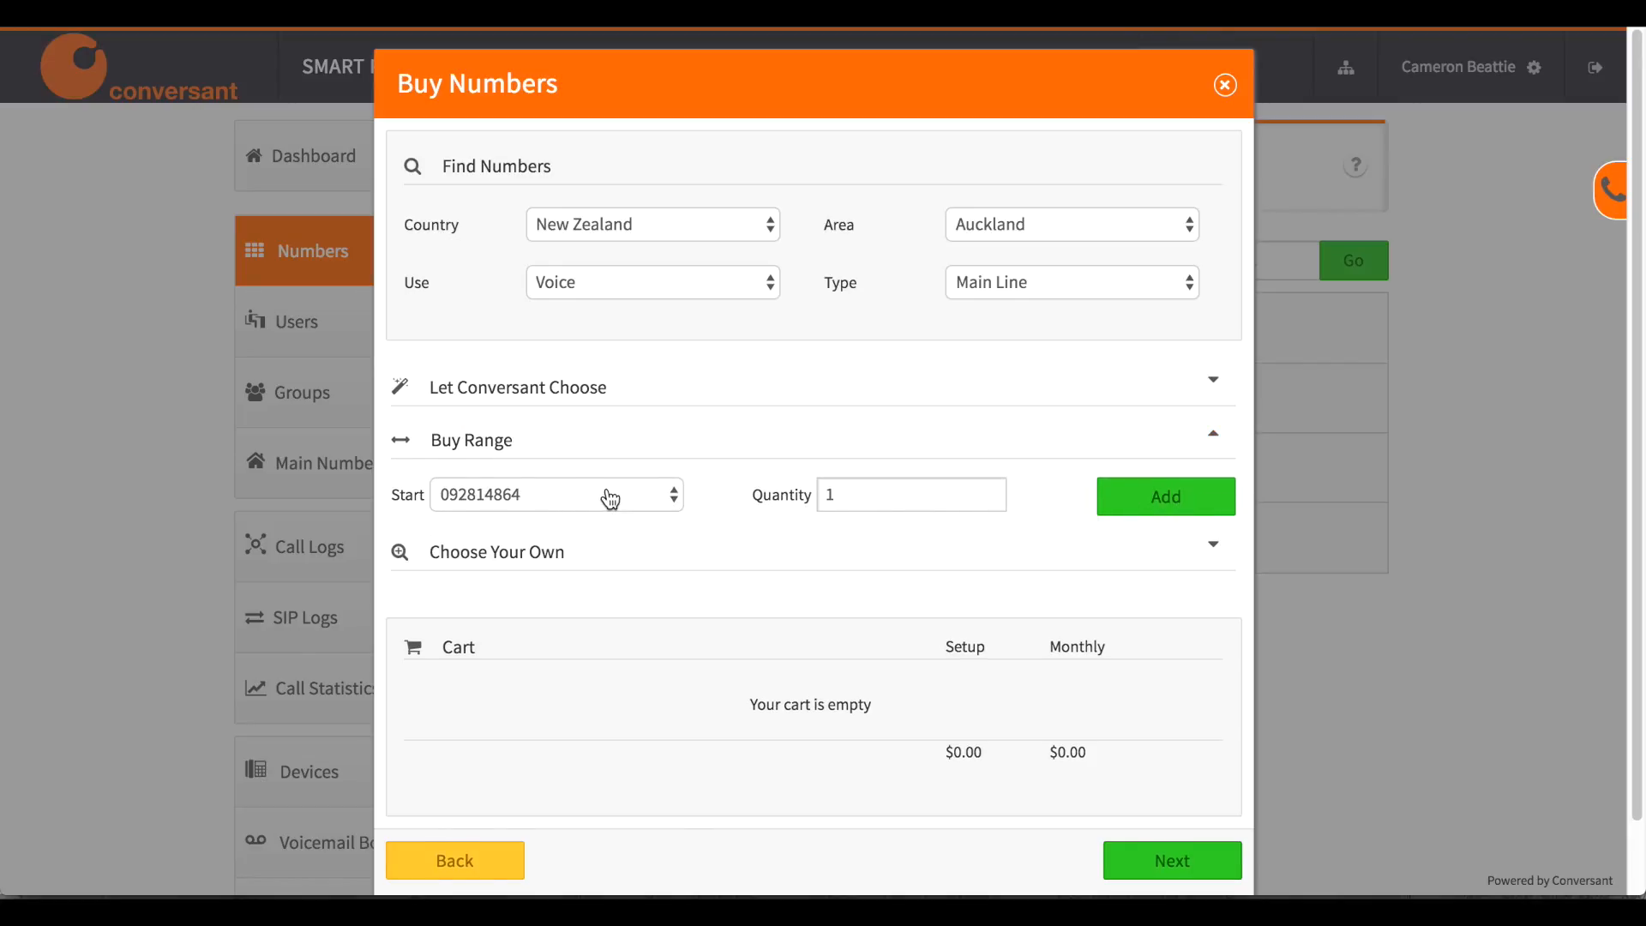
left_click(556, 493)
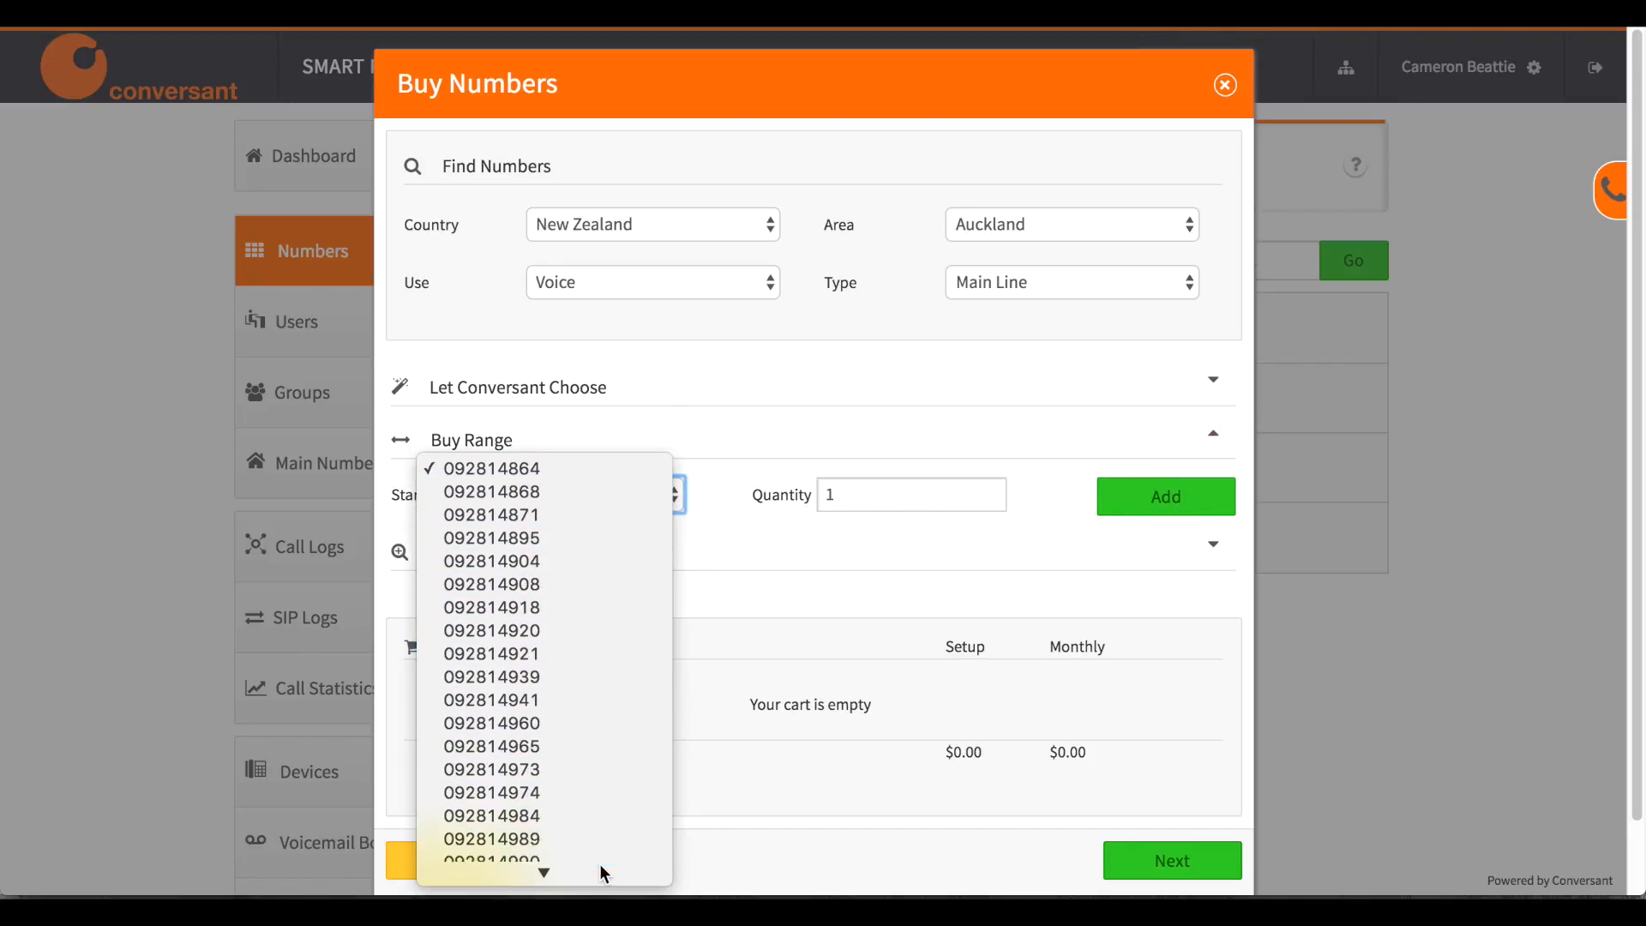
left_click(492, 468)
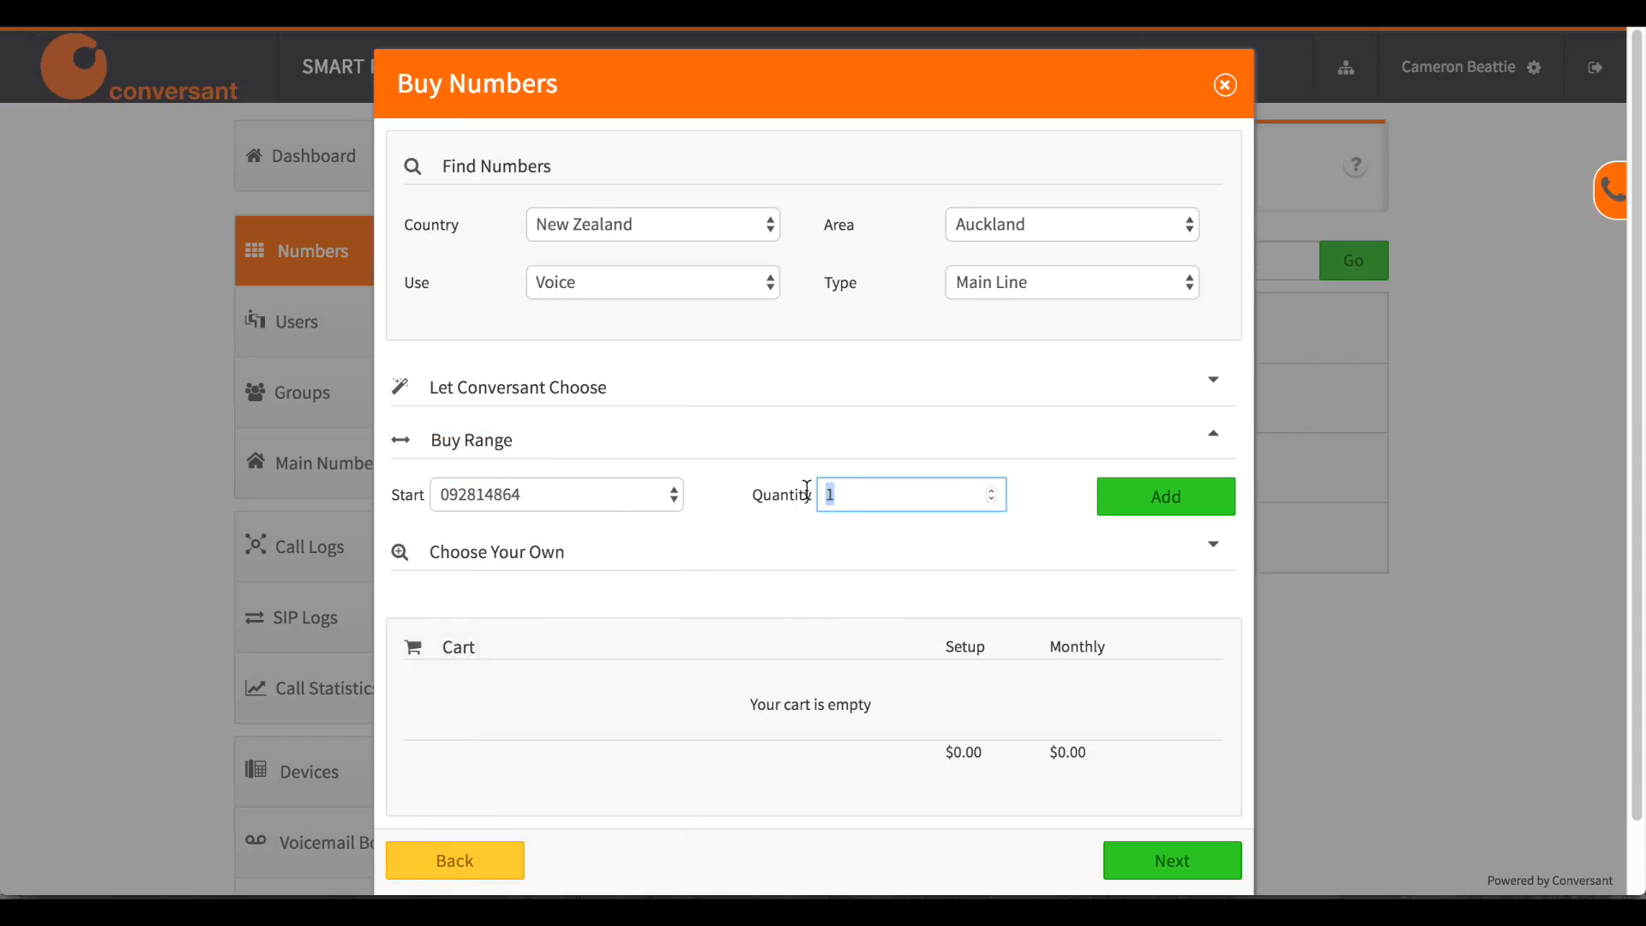
type("2")
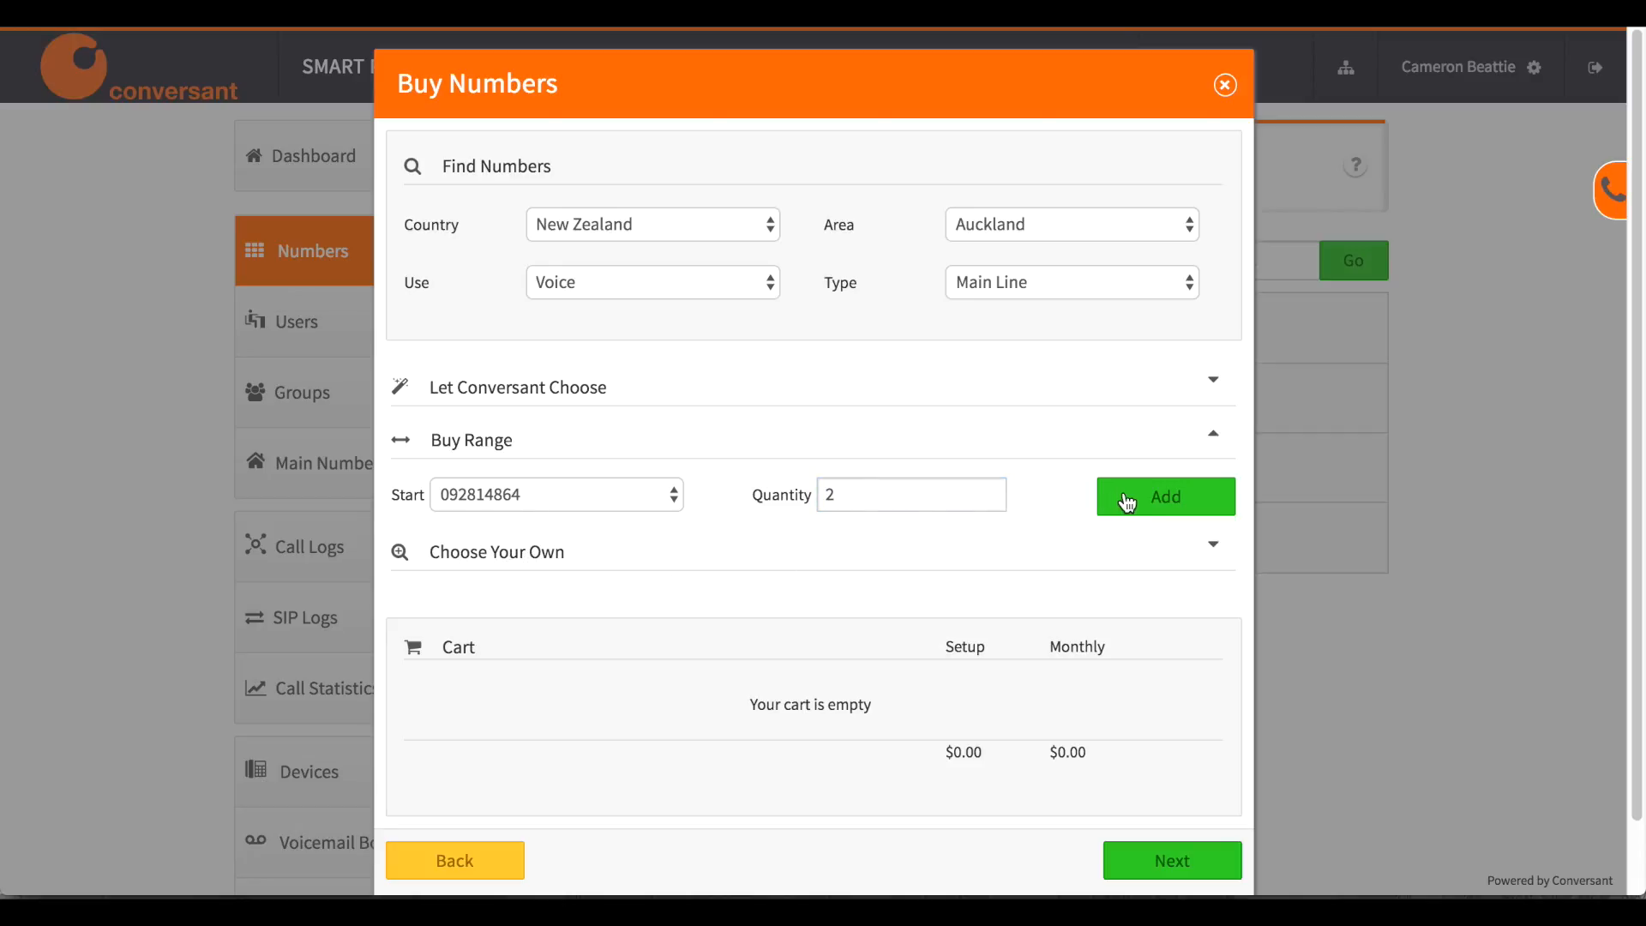
left_click(1164, 495)
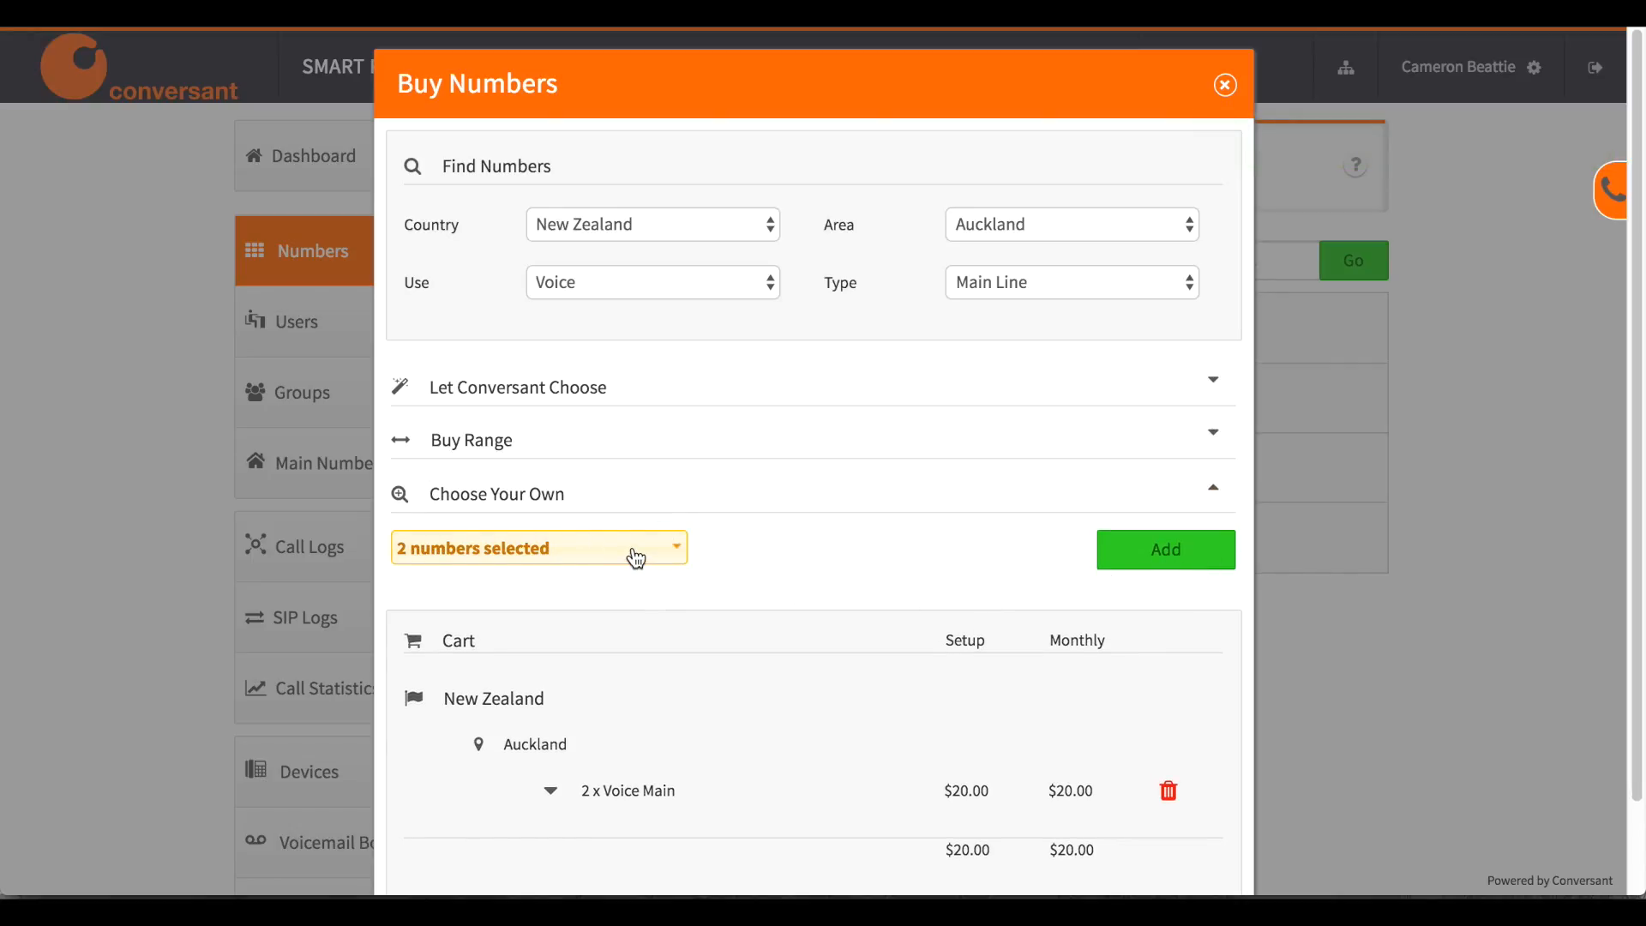
Add hand-picked Auckland numbers from Choose Your Own and proceed to Confirm purchase.
left_click(408, 754)
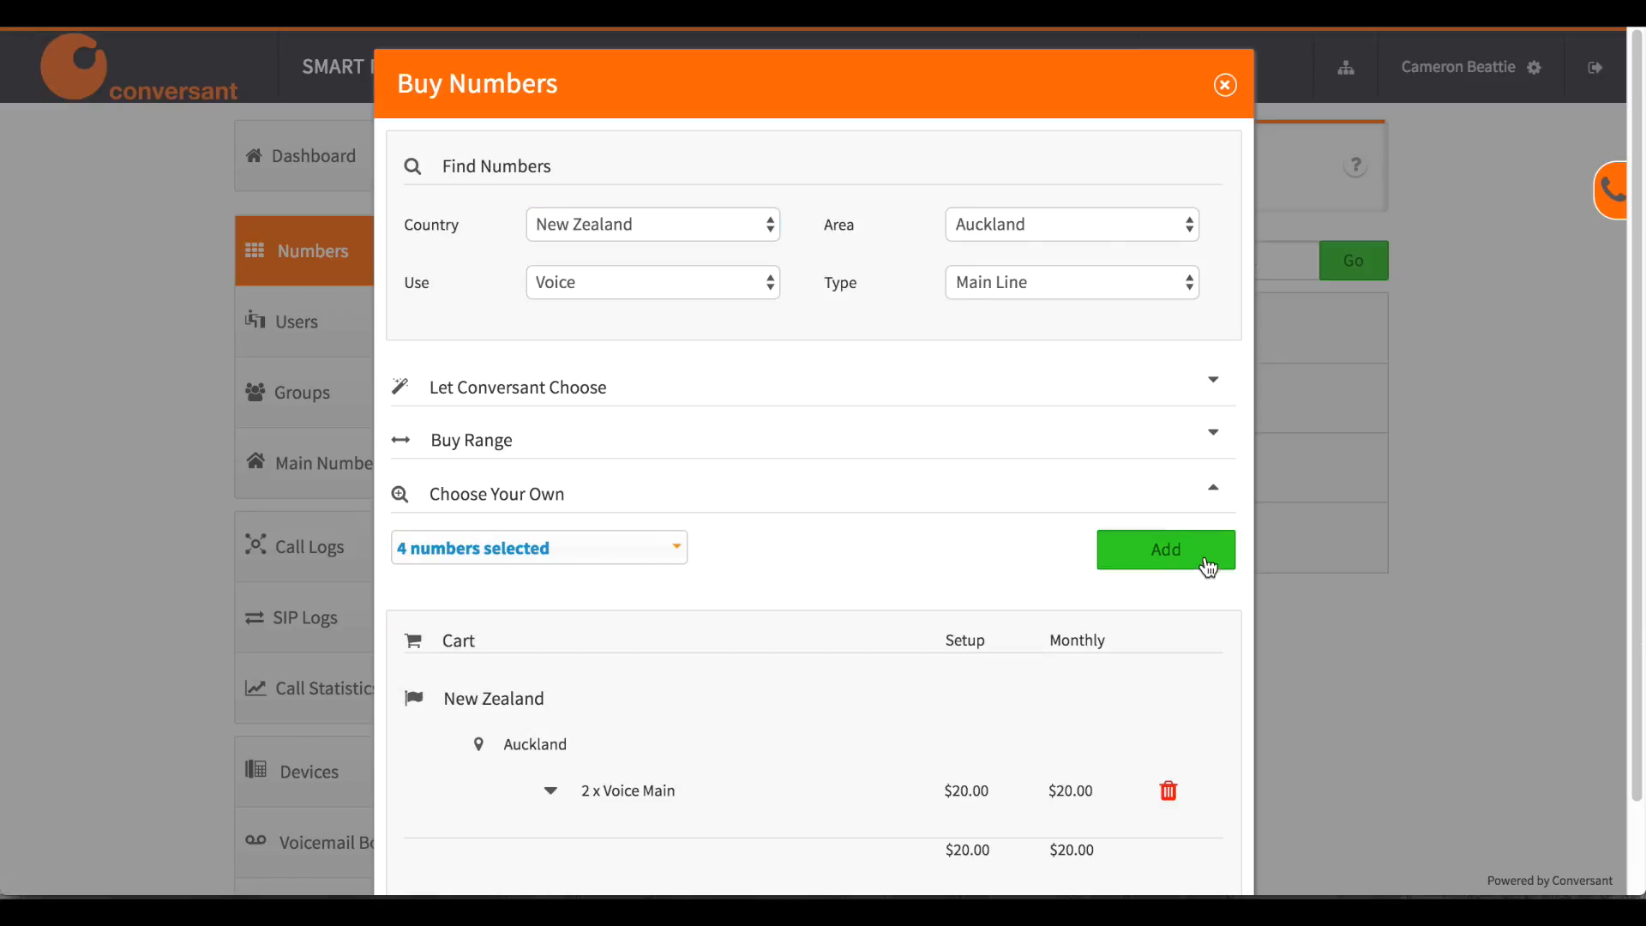
left_click(1164, 549)
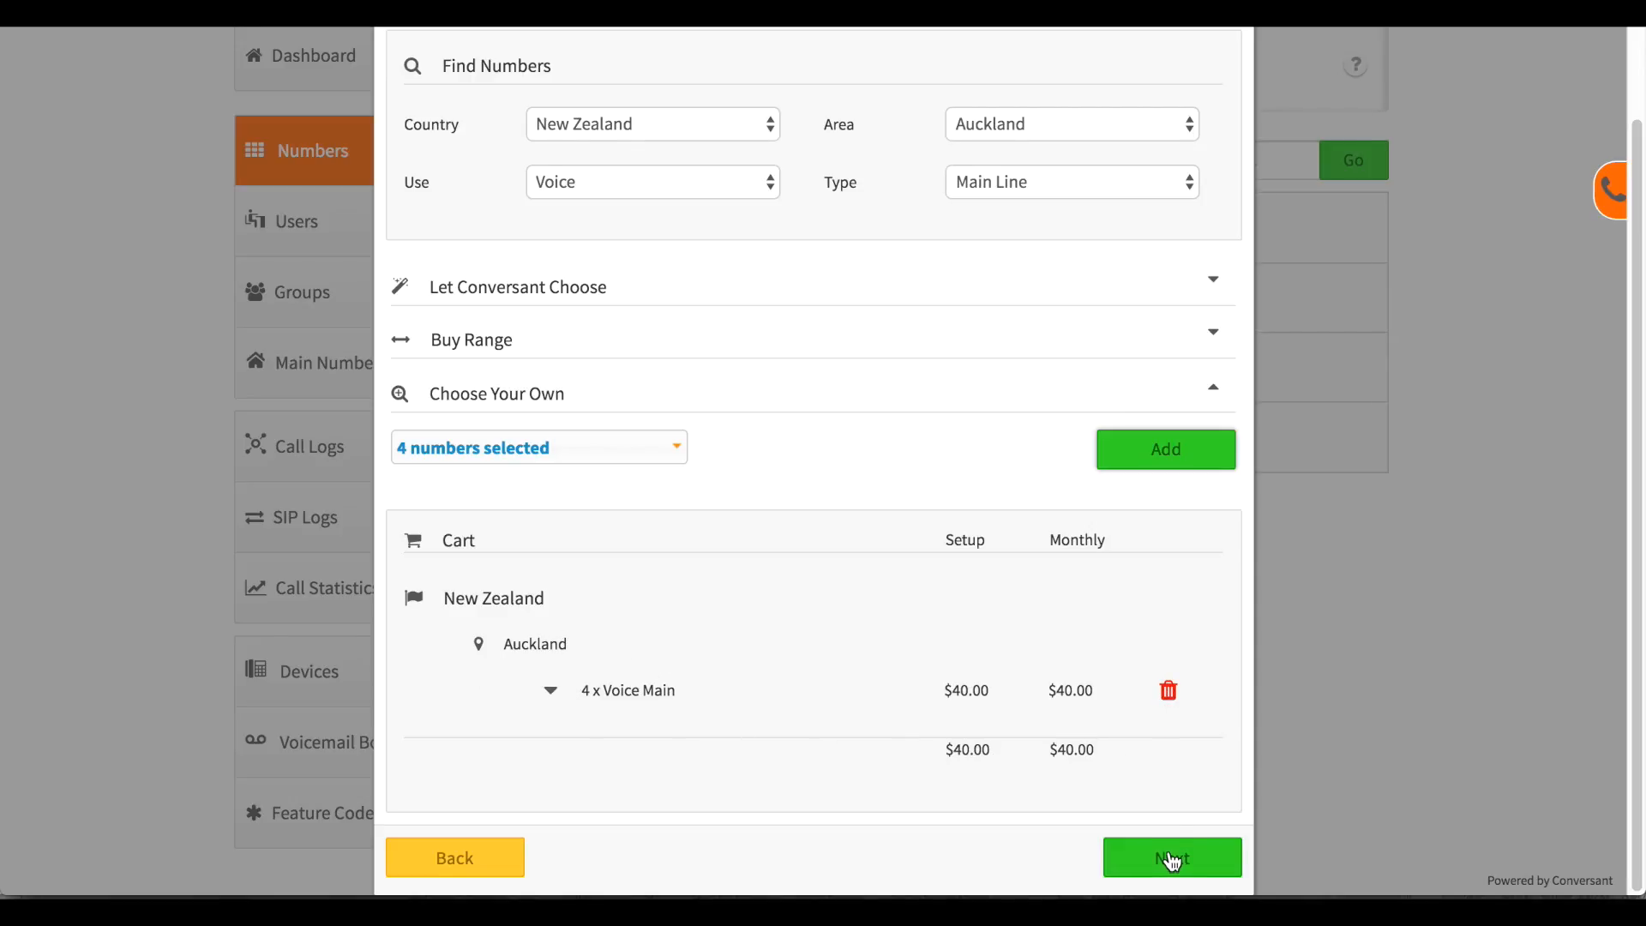
left_click(1170, 858)
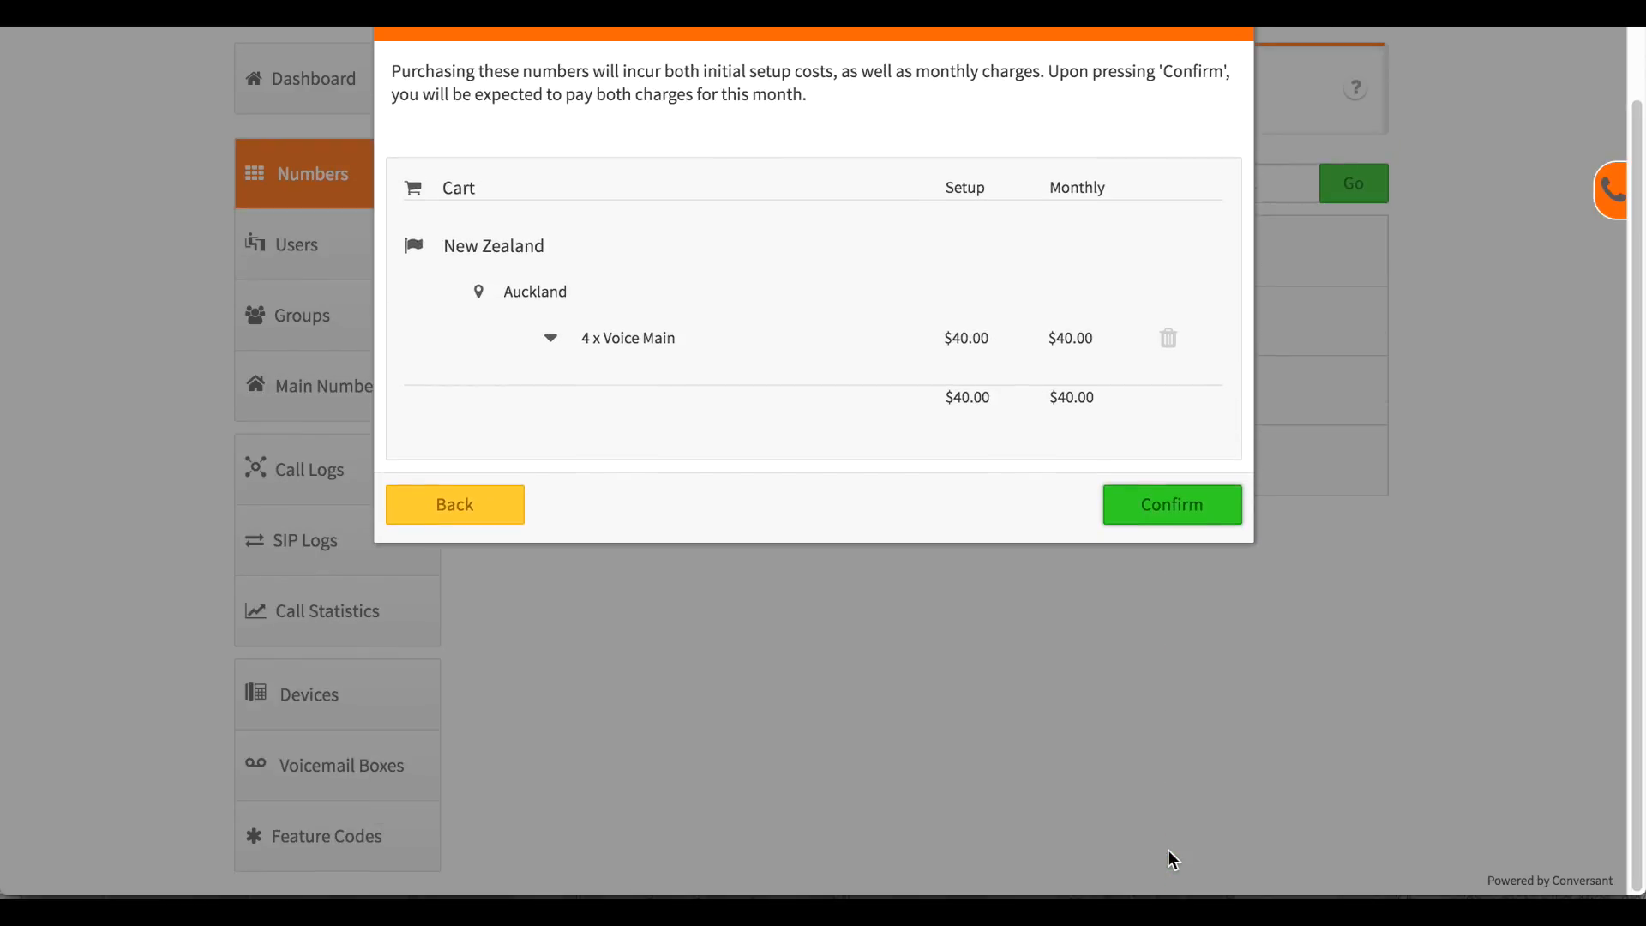